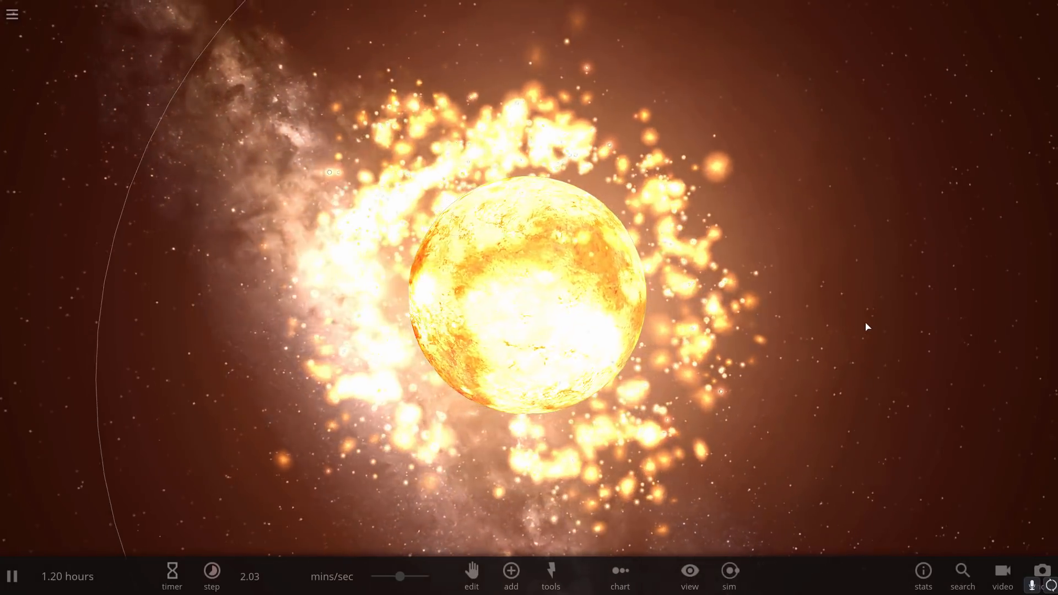
Review the Moon's material composition in its properties and close them
{"action": "left_click", "coordinate": [527, 296]}
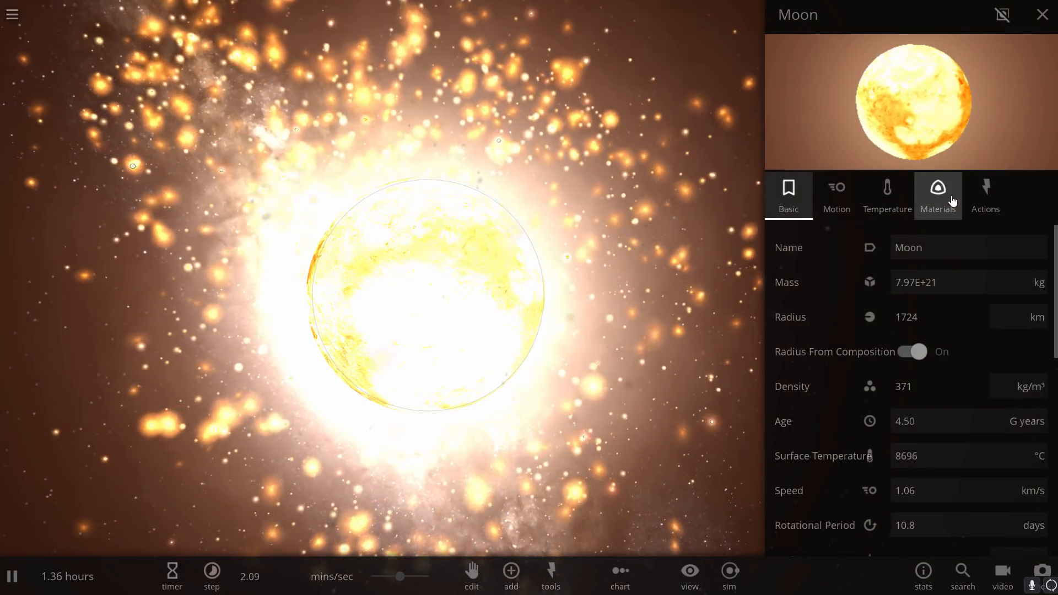
{"action": "left_click", "coordinate": [938, 190]}
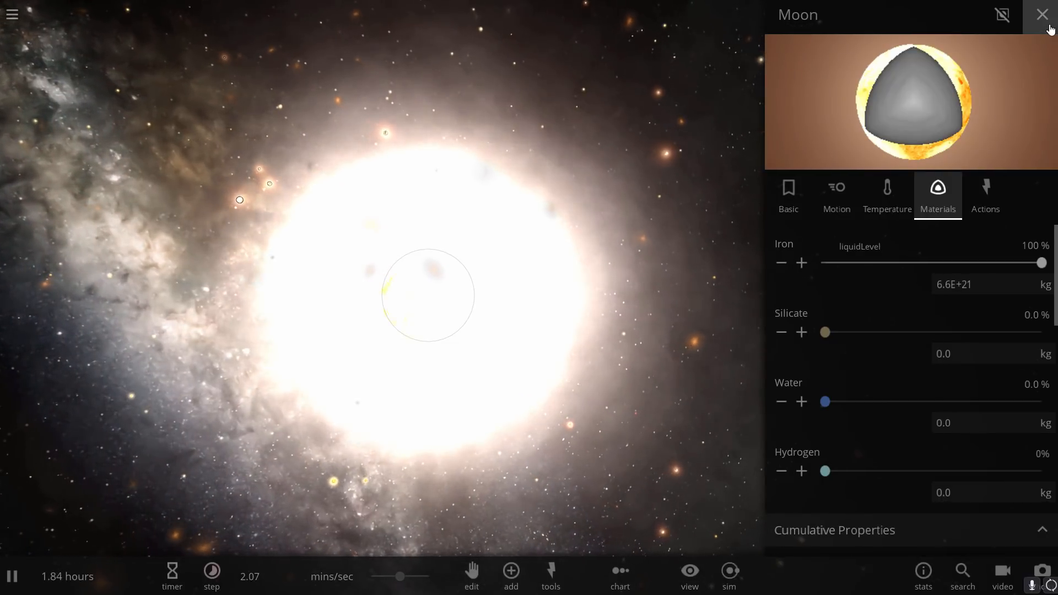
{"action": "left_click", "coordinate": [1022, 14]}
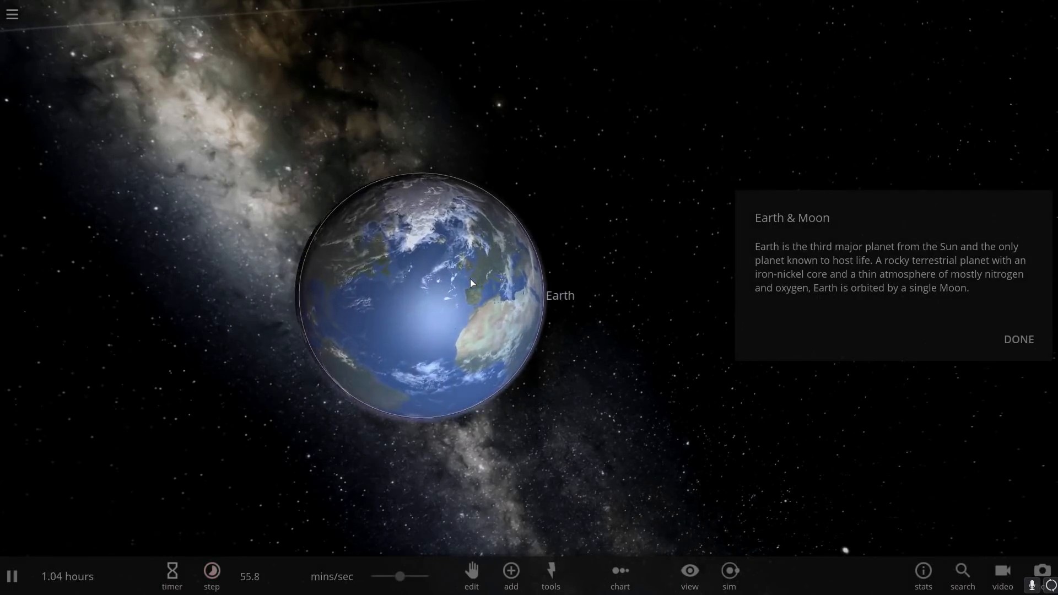
Dismiss the Earth & Moon introduction card and slow the simulation down
{"action": "left_click", "coordinate": [1018, 339]}
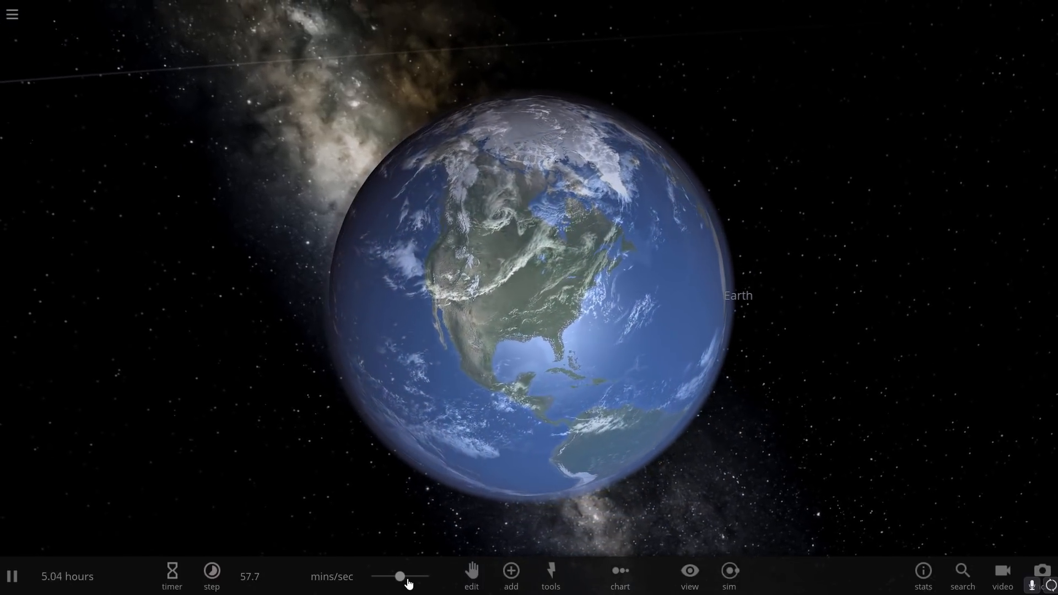
{"action": "left_click", "coordinate": [212, 572]}
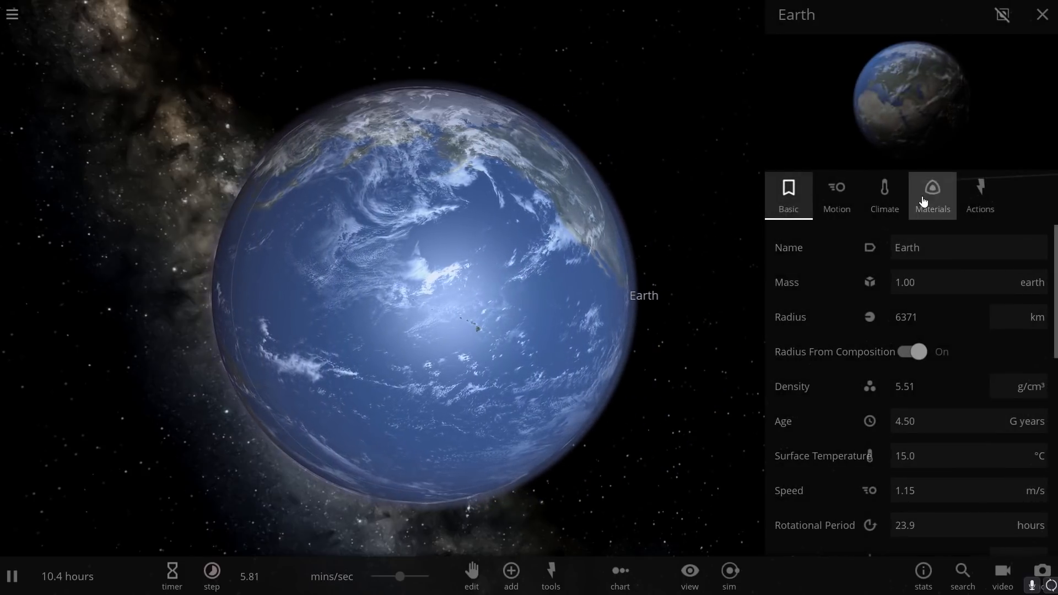
{"action": "left_click", "coordinate": [932, 196]}
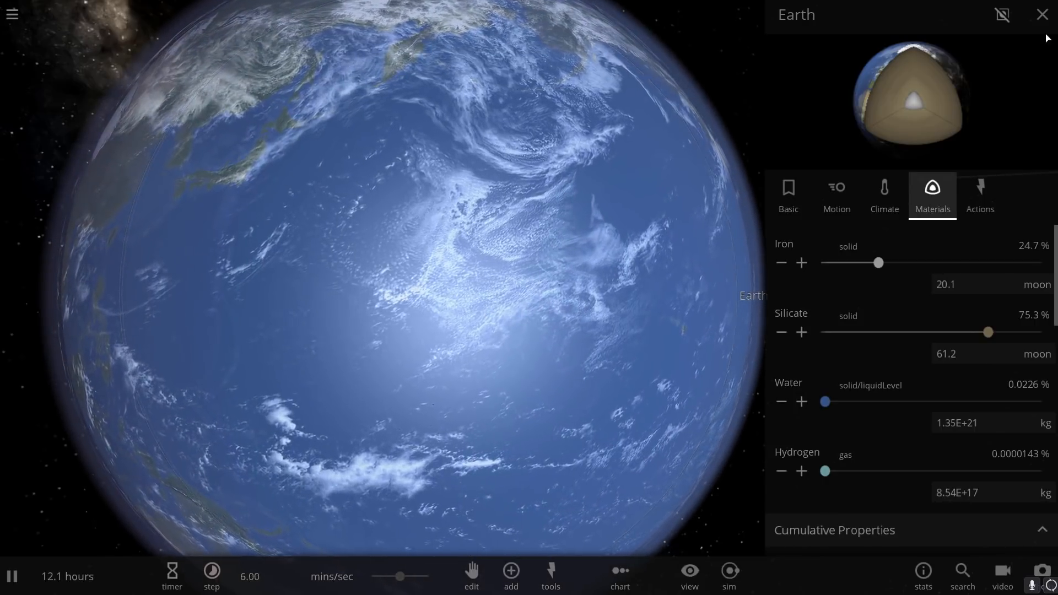
{"action": "left_click", "coordinate": [1040, 15]}
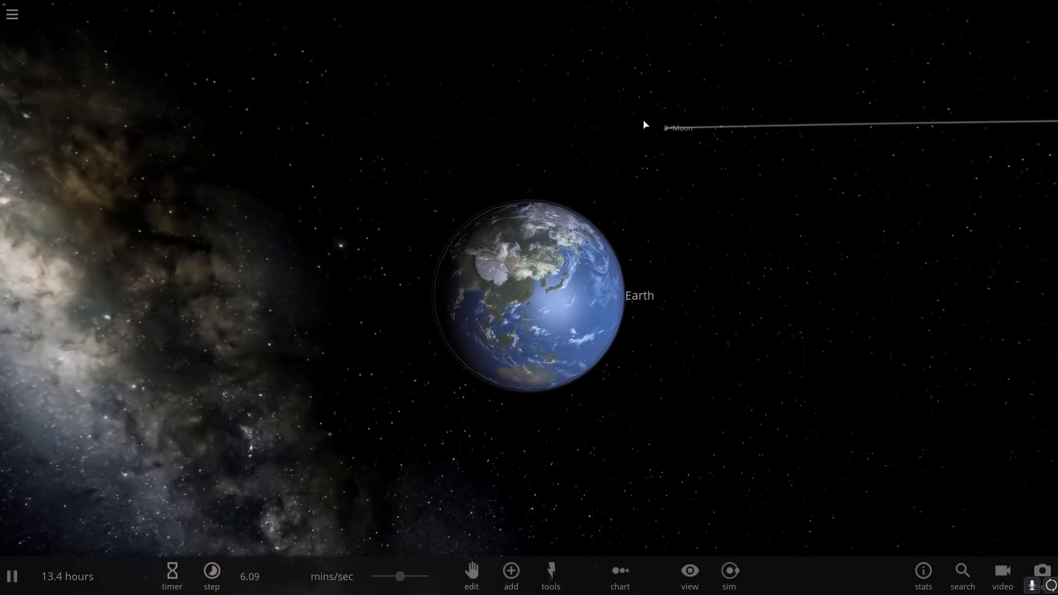
Focus the camera on the Moon, then select near Earth
{"action": "left_click", "coordinate": [668, 127]}
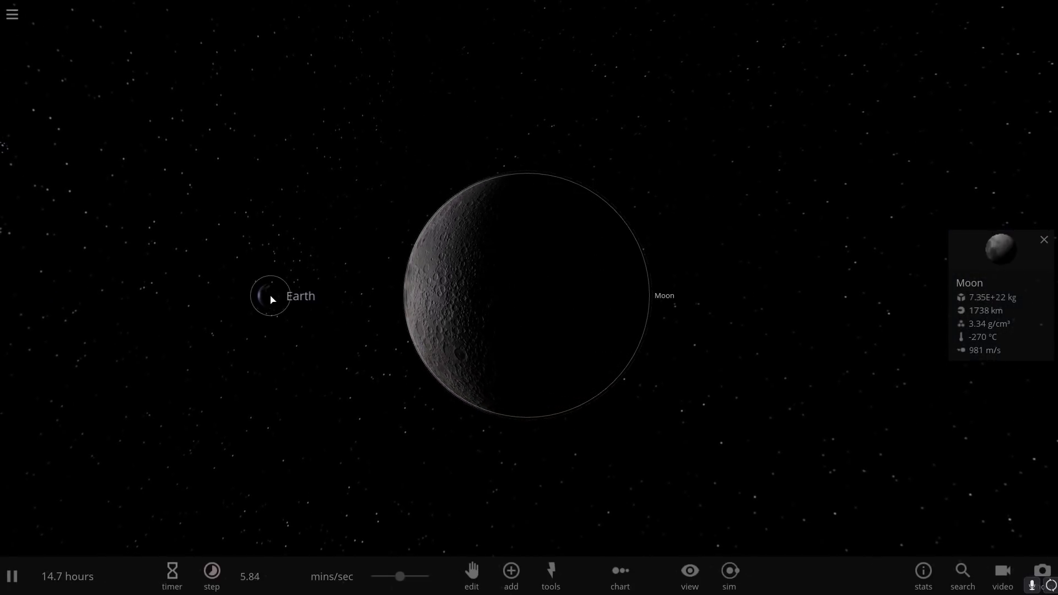
{"action": "left_click", "coordinate": [266, 300]}
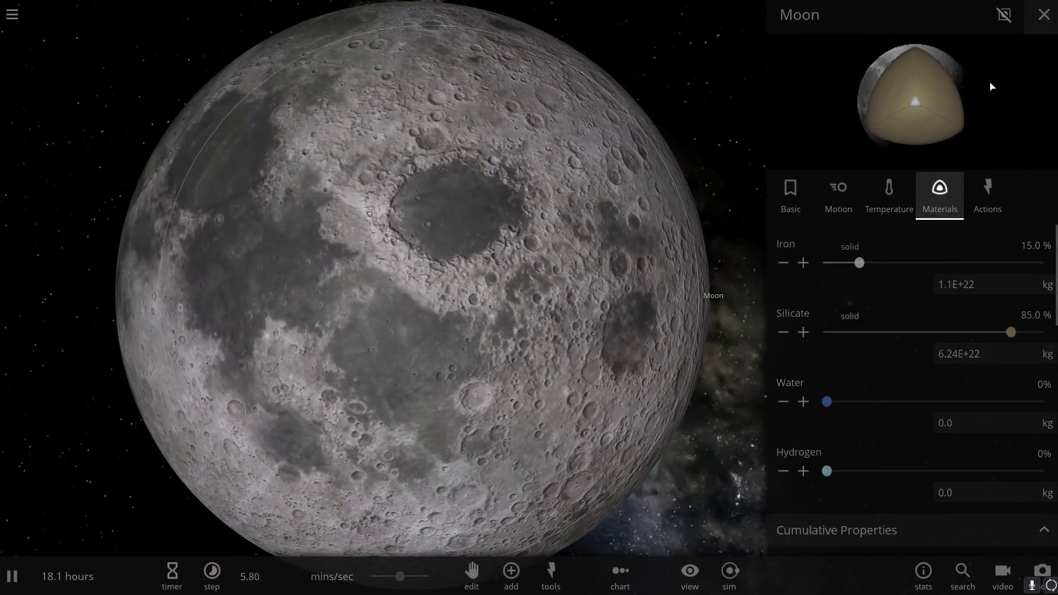
Close the Moon's materials panel and refocus on Earth
{"action": "left_click", "coordinate": [1041, 15]}
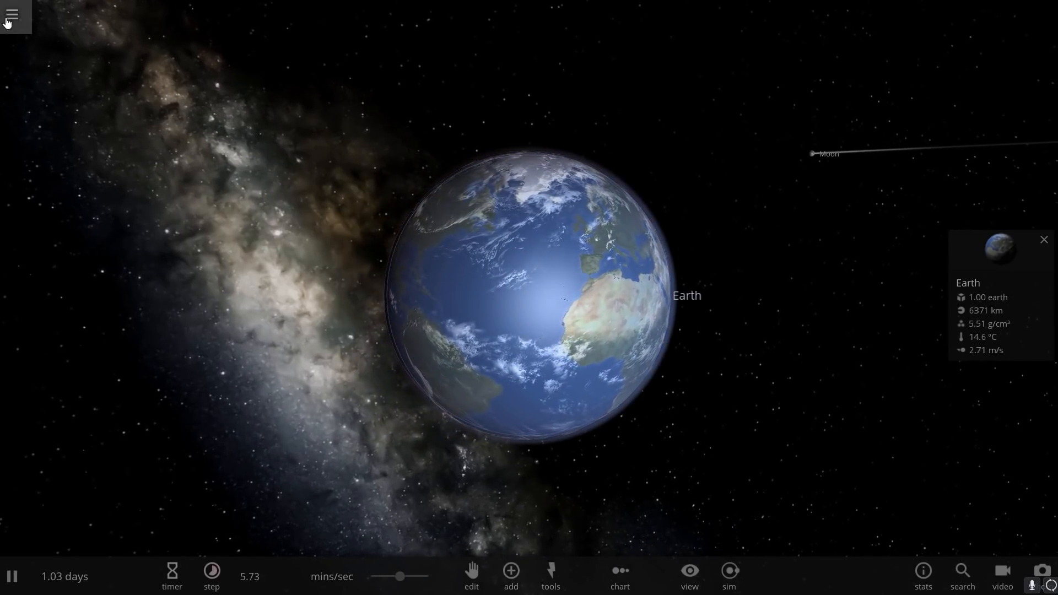
Start an empty simulation from the main menu and add a rocky planet from the catalogue
{"action": "left_click", "coordinate": [15, 14]}
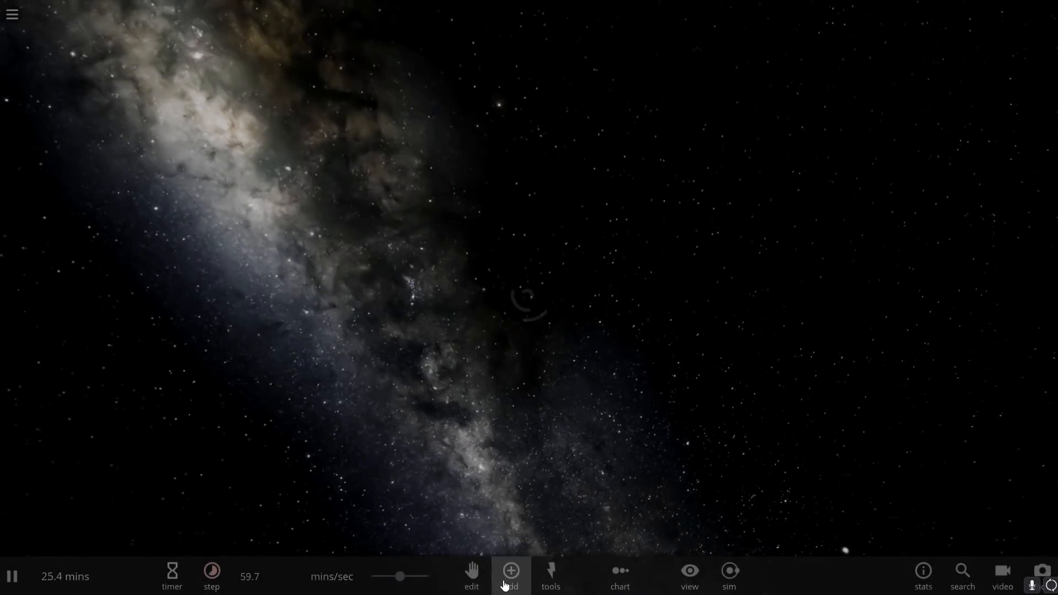
{"action": "left_click", "coordinate": [511, 585]}
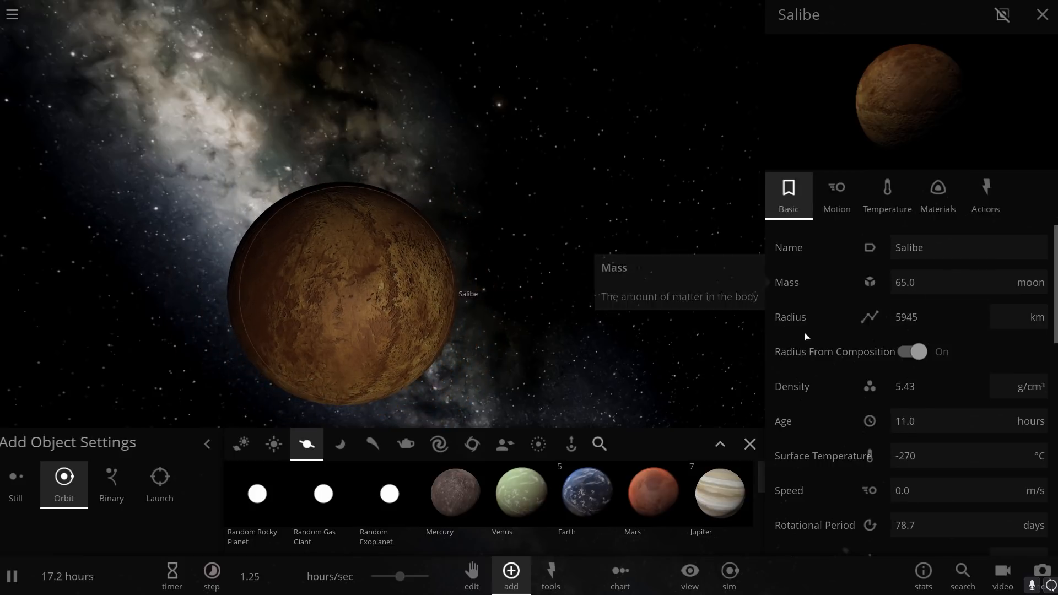
{"action": "scroll", "scroll_direction": "down", "scroll_amount": 3}
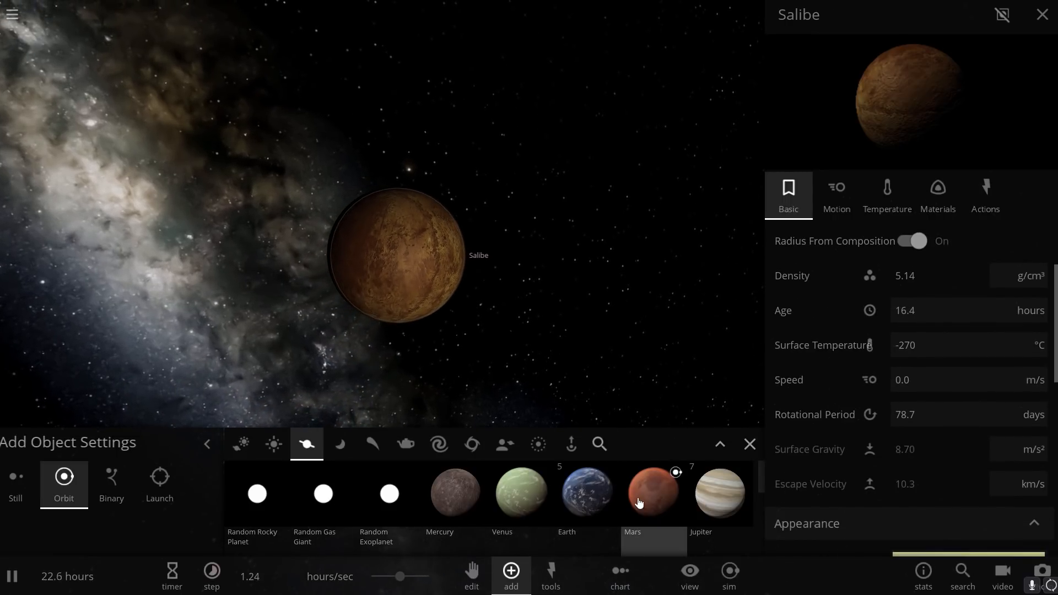
{"action": "left_click", "coordinate": [158, 484]}
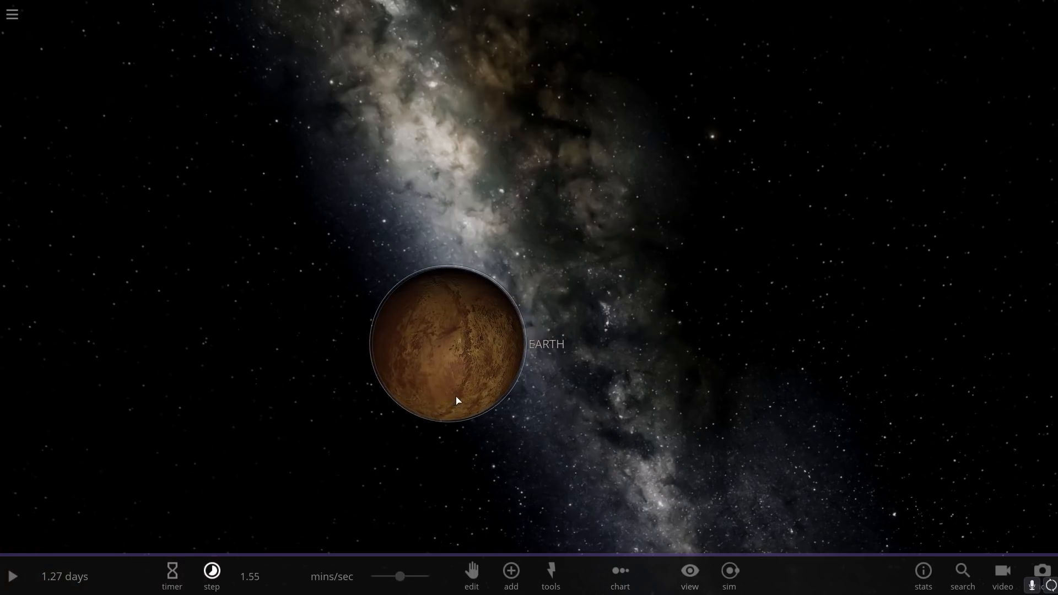
Resume the simulation, select EARTH to show its summary, and speed time up
{"action": "key", "text": "space"}
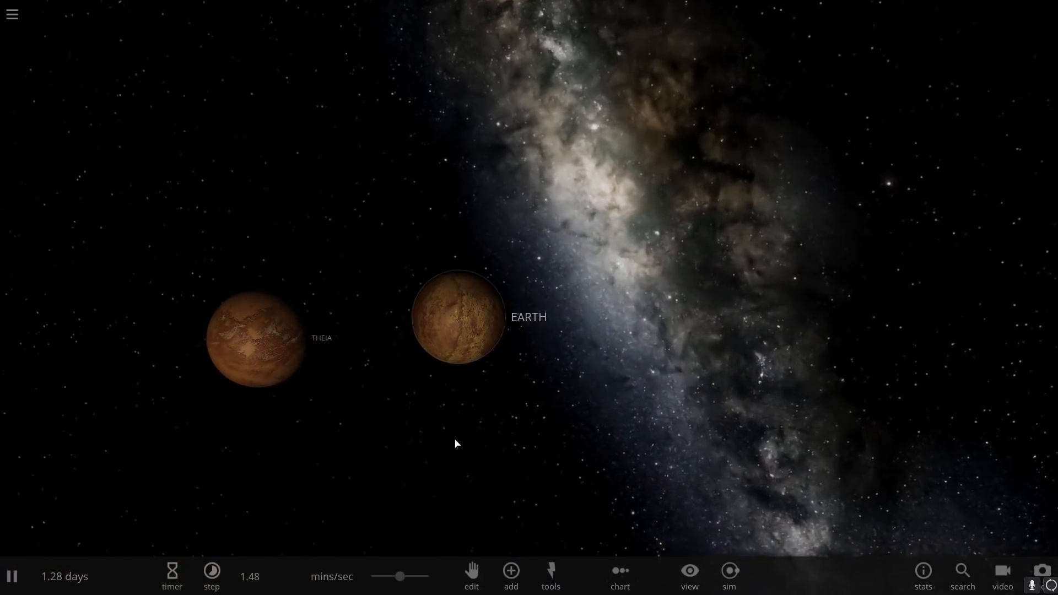
{"action": "left_click", "coordinate": [462, 317]}
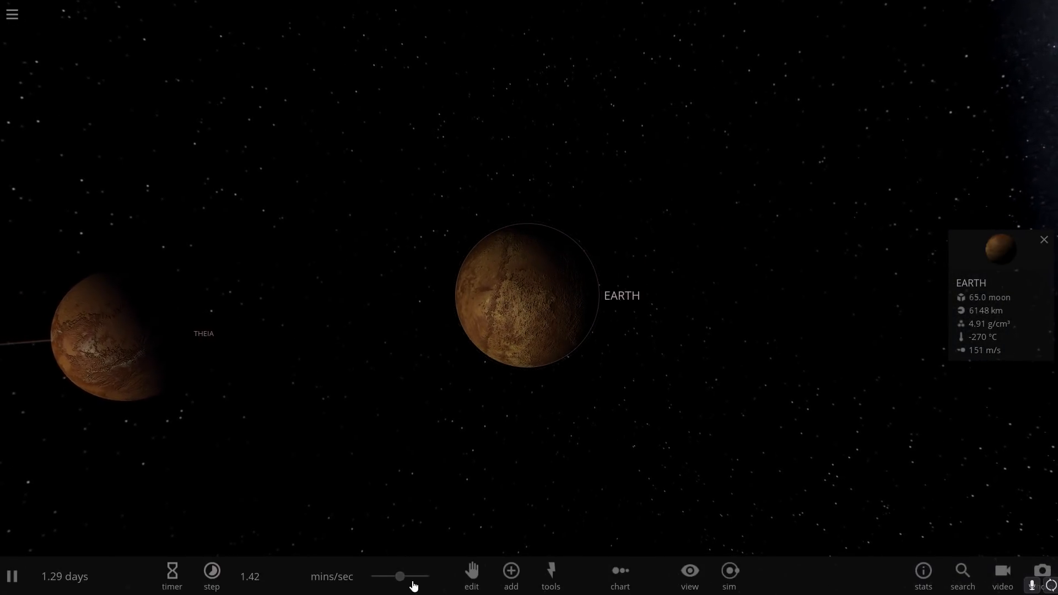
{"action": "left_click", "coordinate": [212, 573]}
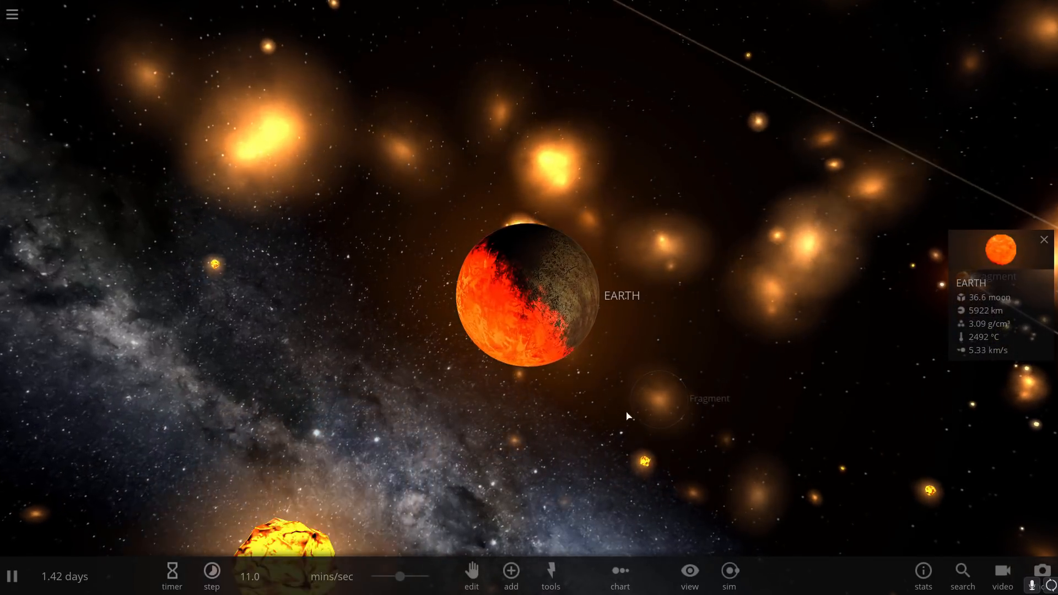
Rotate the camera toward the debris fragments from the Theia impact
{"action": "left_click_drag", "start_coordinate": [401, 576], "coordinate": [398, 578]}
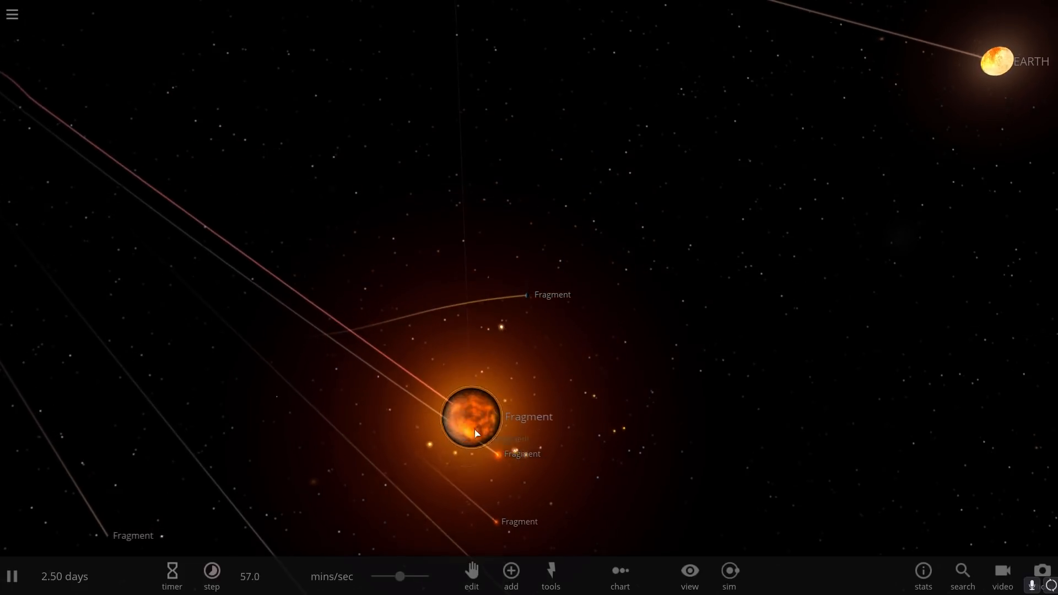
Compare the large fragment's composition with EARTH's, then reload the Earth & Moon simulation
{"action": "left_click", "coordinate": [473, 420]}
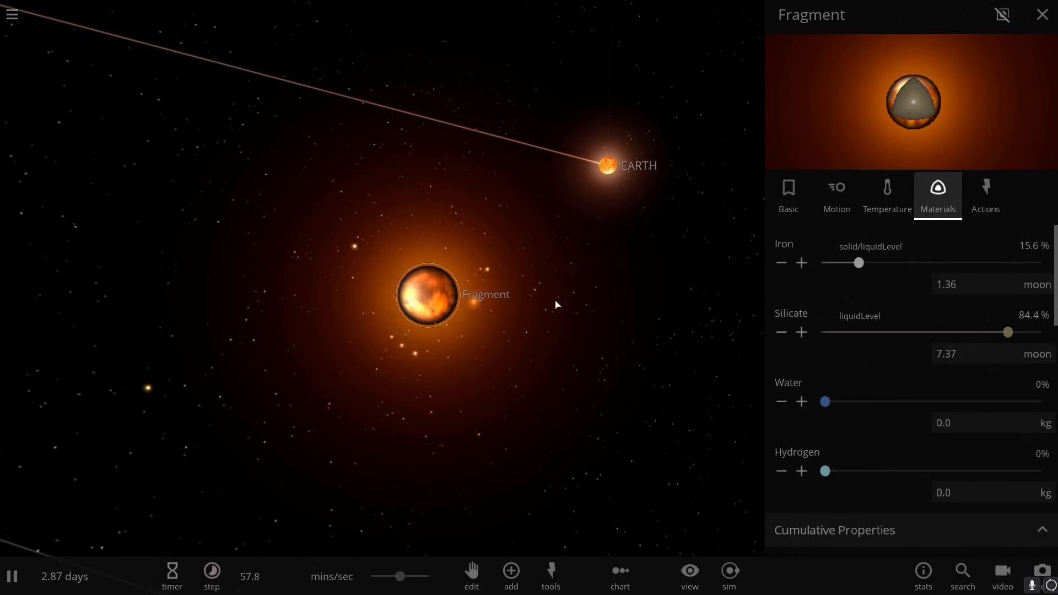
{"action": "left_click", "coordinate": [606, 163]}
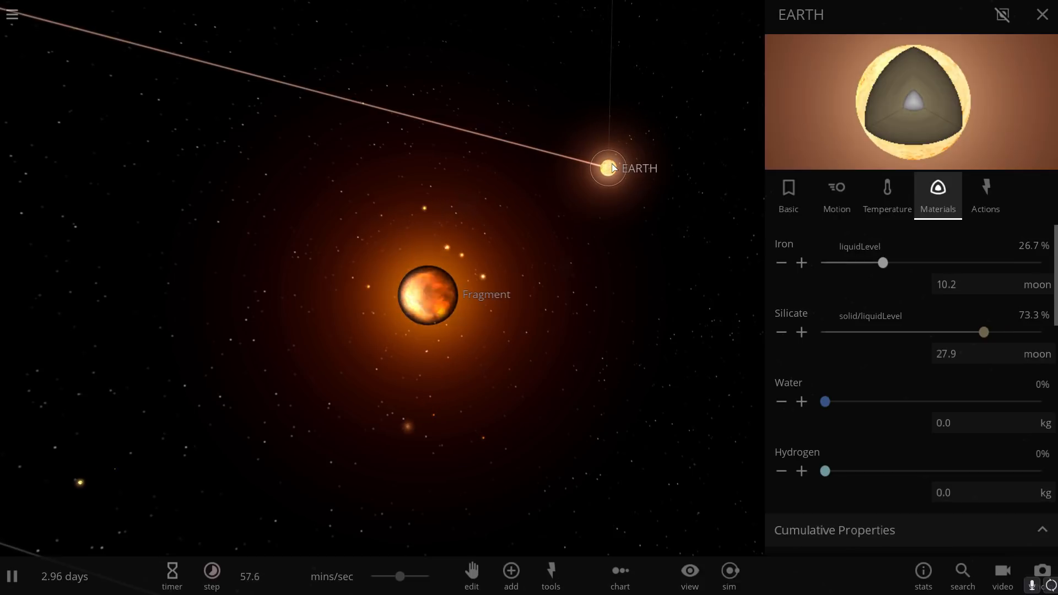
{"action": "left_click", "coordinate": [426, 302]}
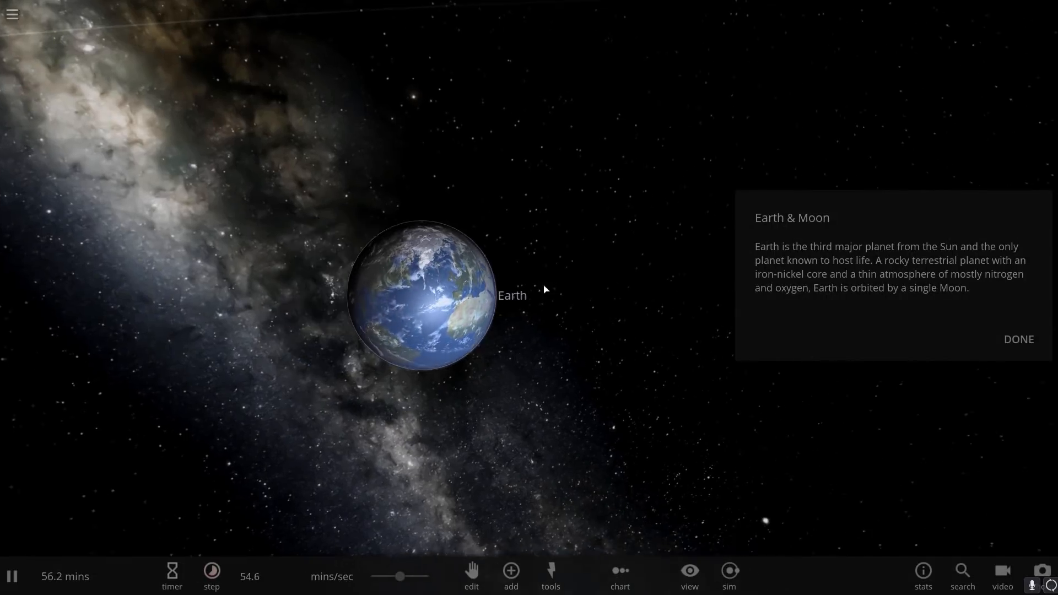
Dismiss the intro card and show Moon WATER's basic properties
{"action": "left_click", "coordinate": [1018, 340]}
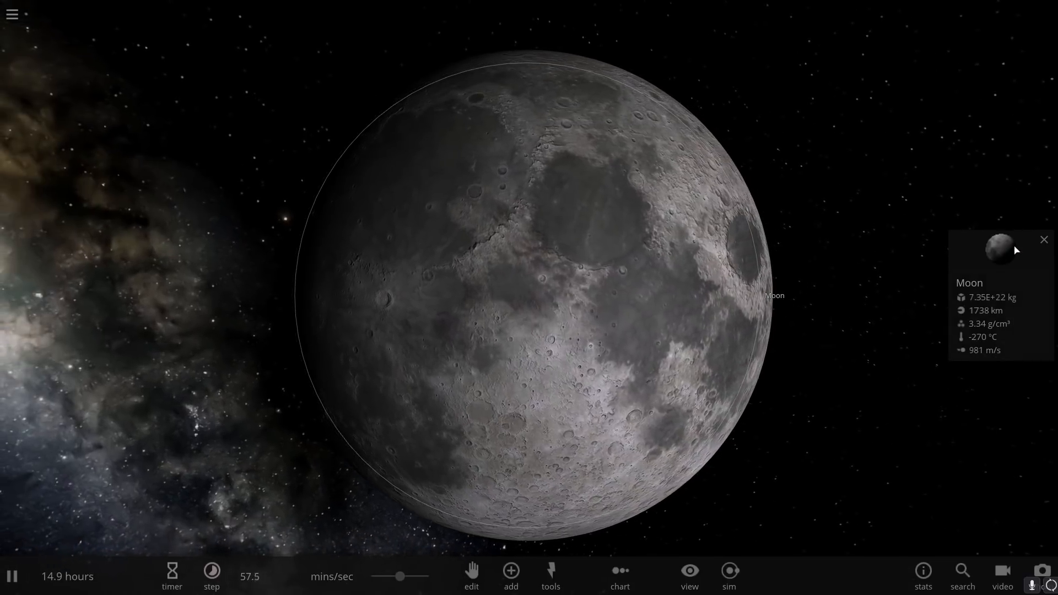
{"action": "left_click", "coordinate": [999, 255]}
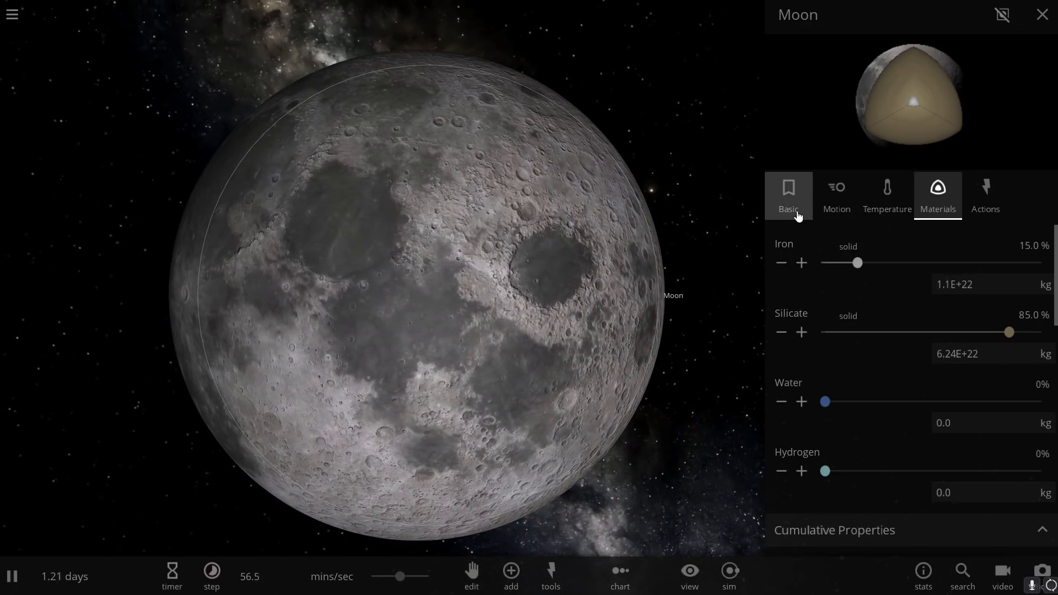
{"action": "left_click", "coordinate": [787, 193]}
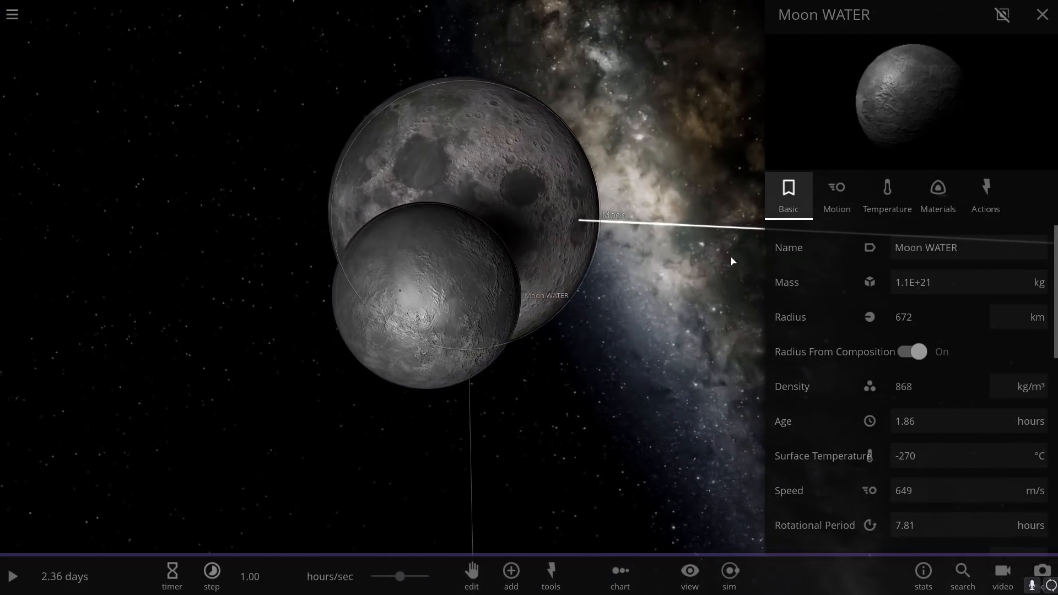
Express Moon WATER's mass in Moon masses (0.0150) and close its properties
{"action": "left_click", "coordinate": [1037, 282]}
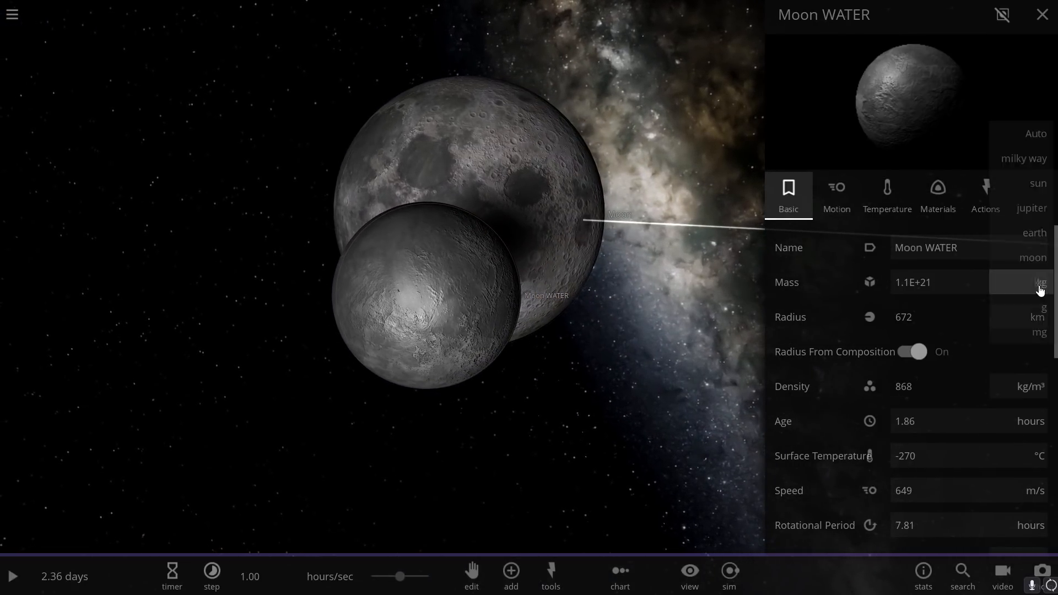
{"action": "left_click", "coordinate": [1032, 258]}
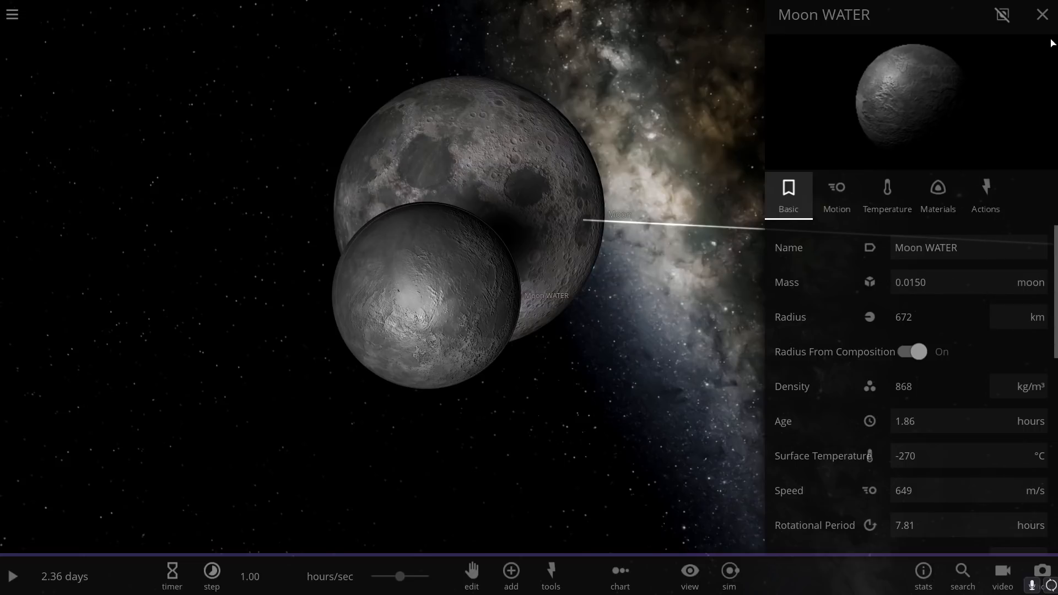
{"action": "left_click", "coordinate": [1038, 14]}
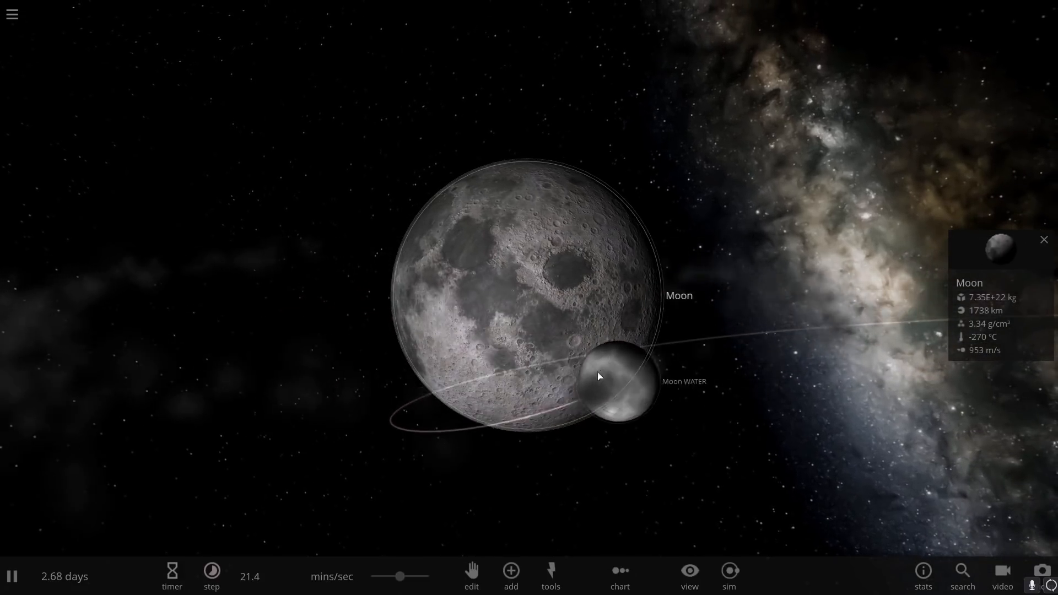
Pause the simulation and raise the Moon's water content to 2%
{"action": "left_click", "coordinate": [12, 576]}
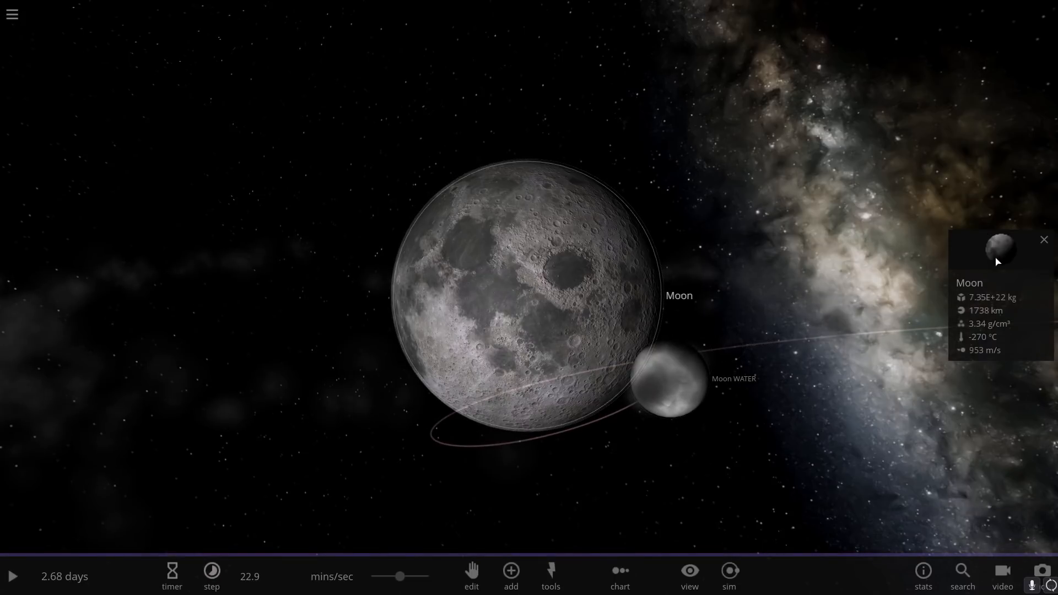
{"action": "left_click", "coordinate": [1001, 249]}
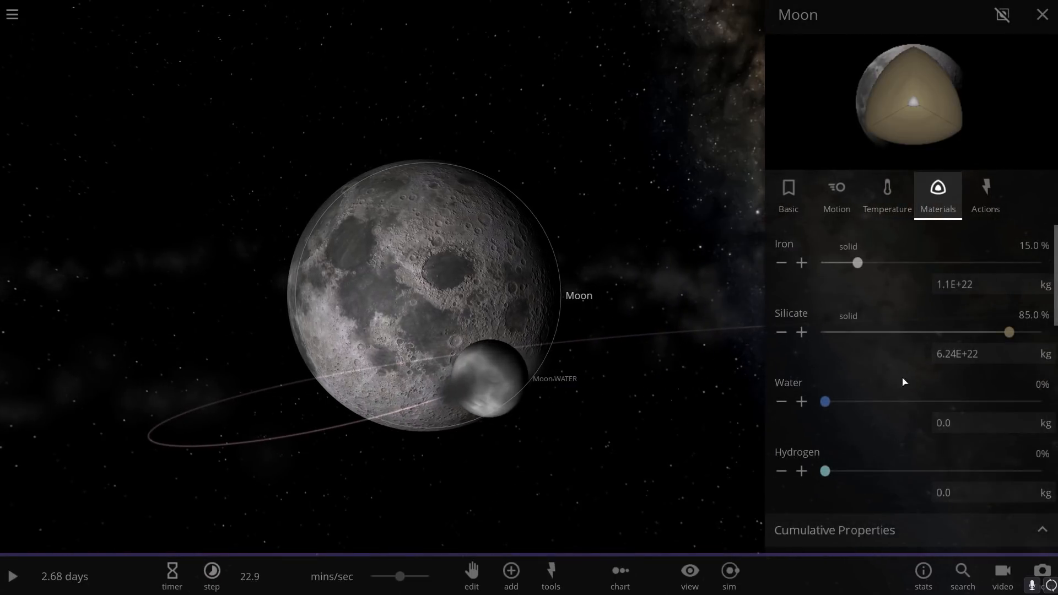
{"action": "left_click", "coordinate": [801, 401]}
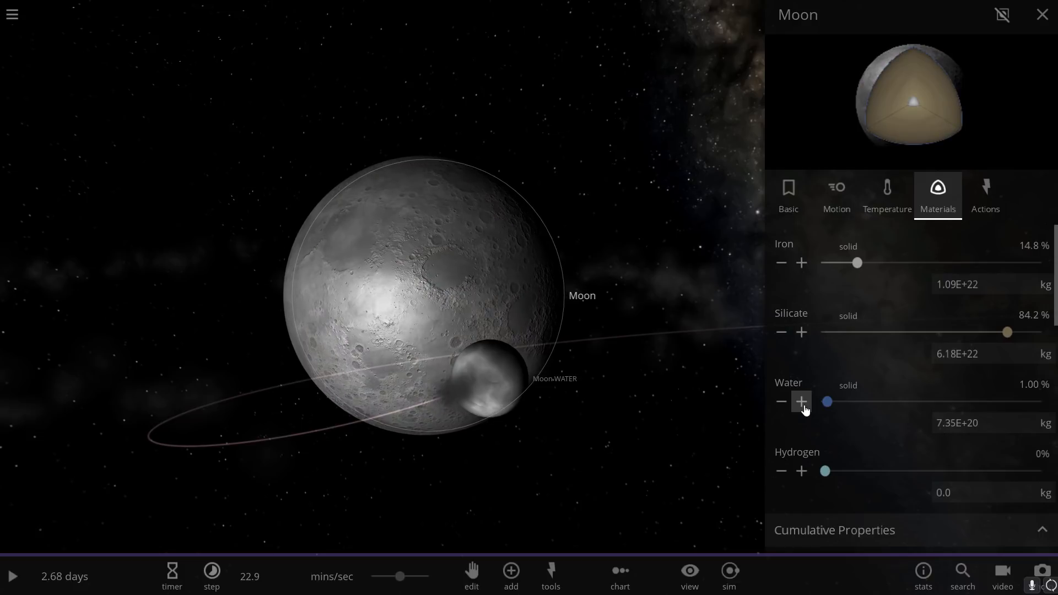
{"action": "left_click", "coordinate": [801, 401]}
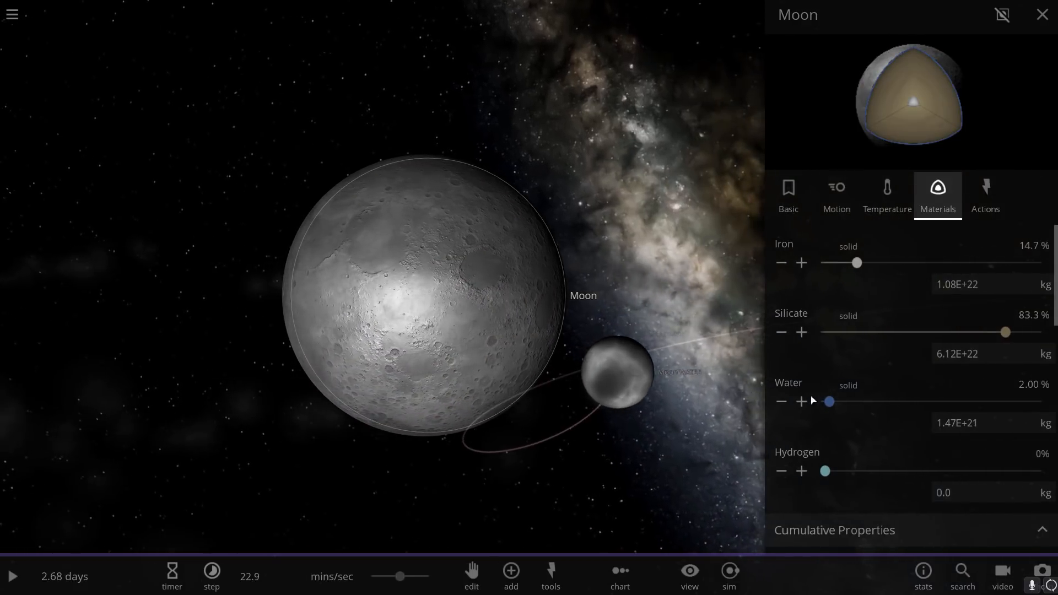
Raise the Moon's albedo to 0.64 in its temperature settings and resume time
{"action": "left_click", "coordinate": [886, 190]}
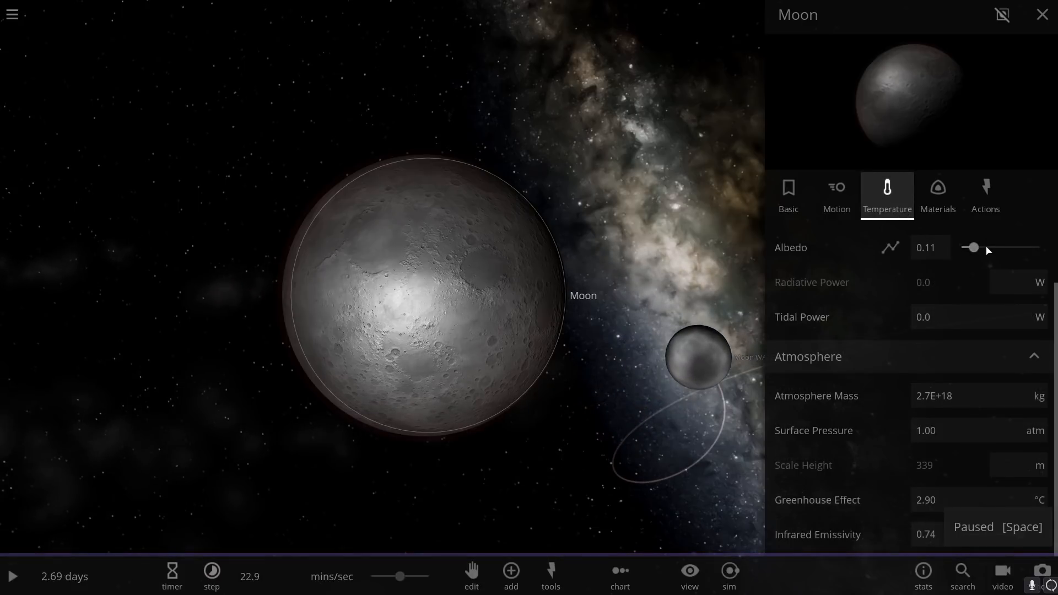
{"action": "left_click_drag", "start_coordinate": [972, 248], "coordinate": [1013, 248]}
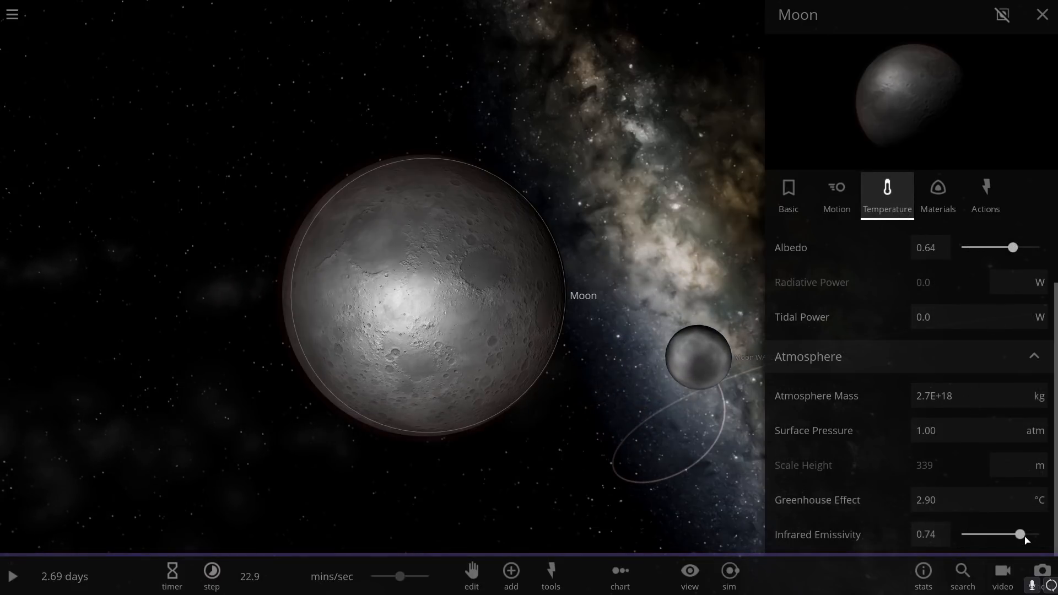
{"action": "left_click_drag", "start_coordinate": [1020, 535], "coordinate": [1003, 534]}
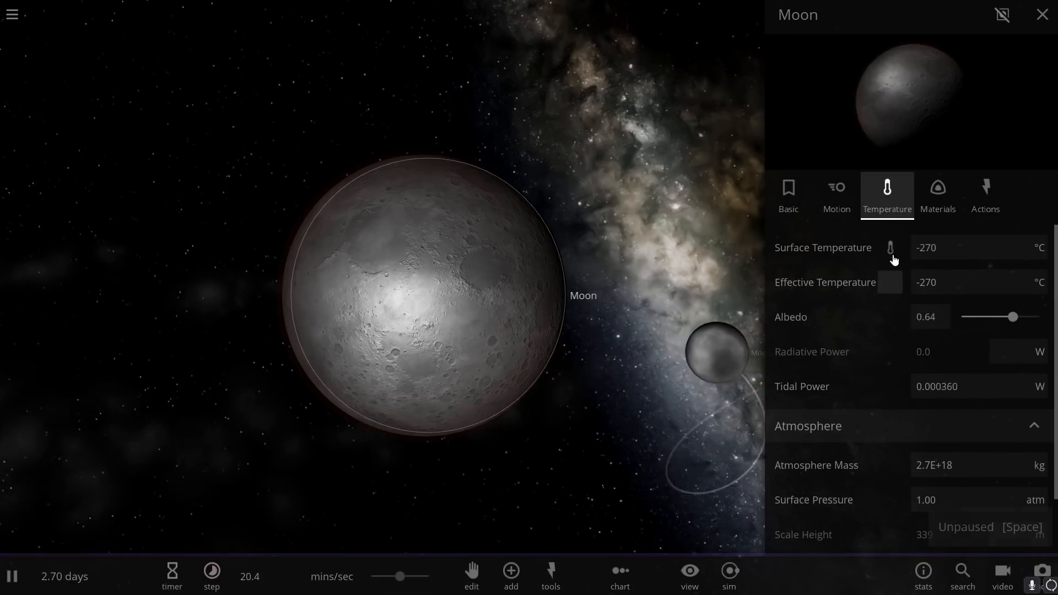
Browse the Add object catalogue's stars and close it while the Moon warms
{"action": "left_click", "coordinate": [511, 570]}
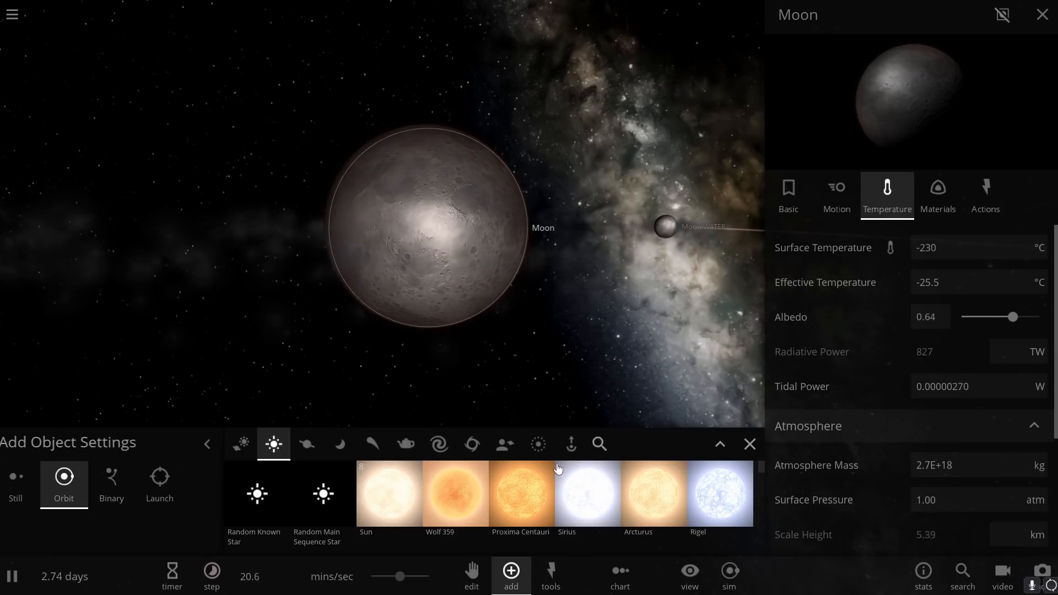
{"action": "left_click", "coordinate": [750, 443]}
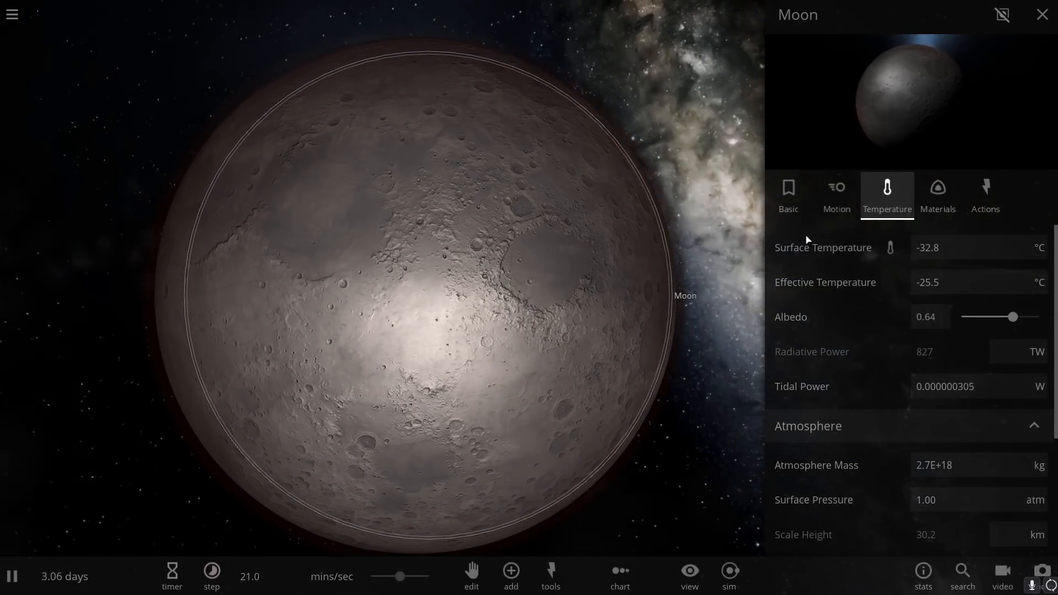
Enter 100 for the Moon's surface temperature and lower its albedo to 0.07, warming it to 2.03 °C
{"action": "left_click", "coordinate": [950, 247]}
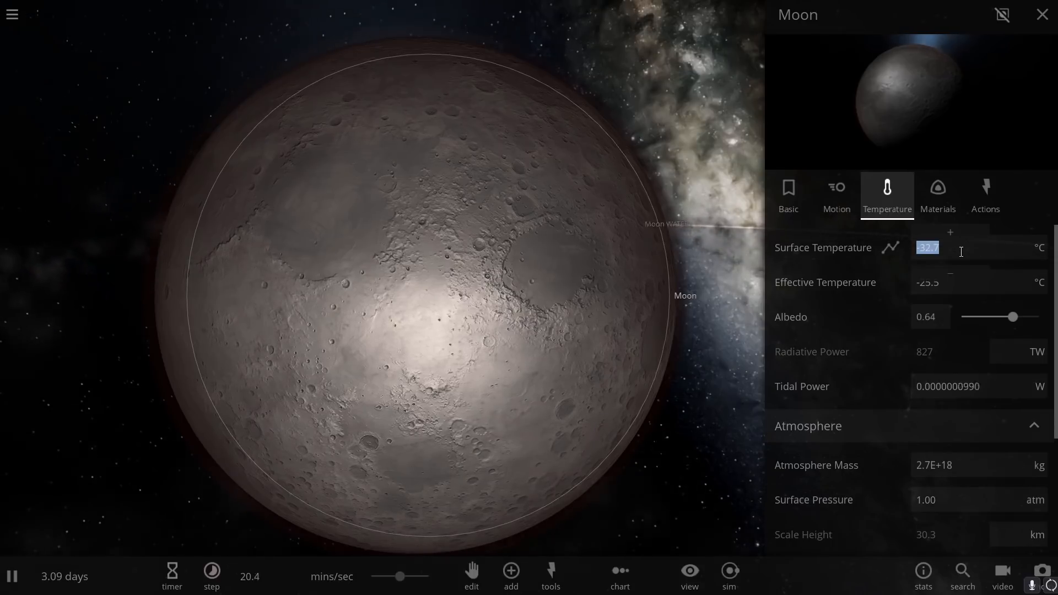
{"action": "type", "text": "100"}
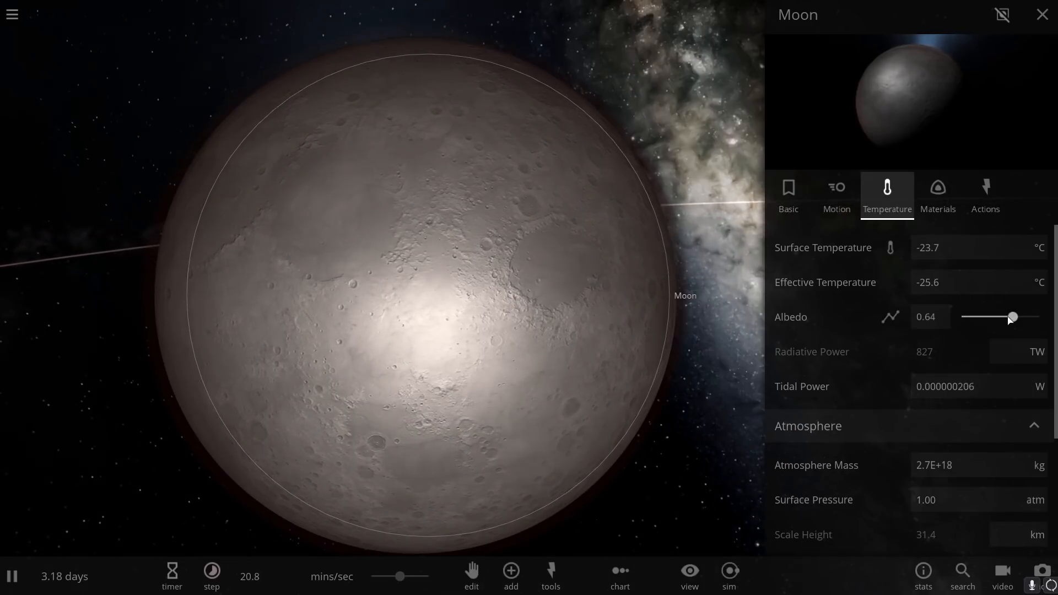
{"action": "left_click_drag", "start_coordinate": [1012, 317], "coordinate": [978, 317]}
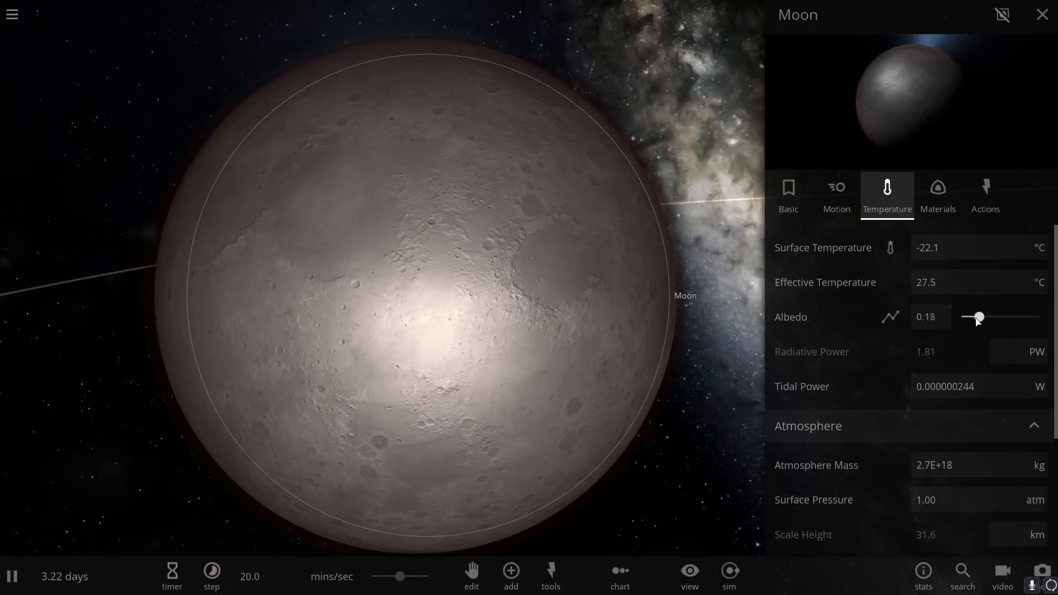
{"action": "left_click_drag", "start_coordinate": [977, 317], "coordinate": [969, 317]}
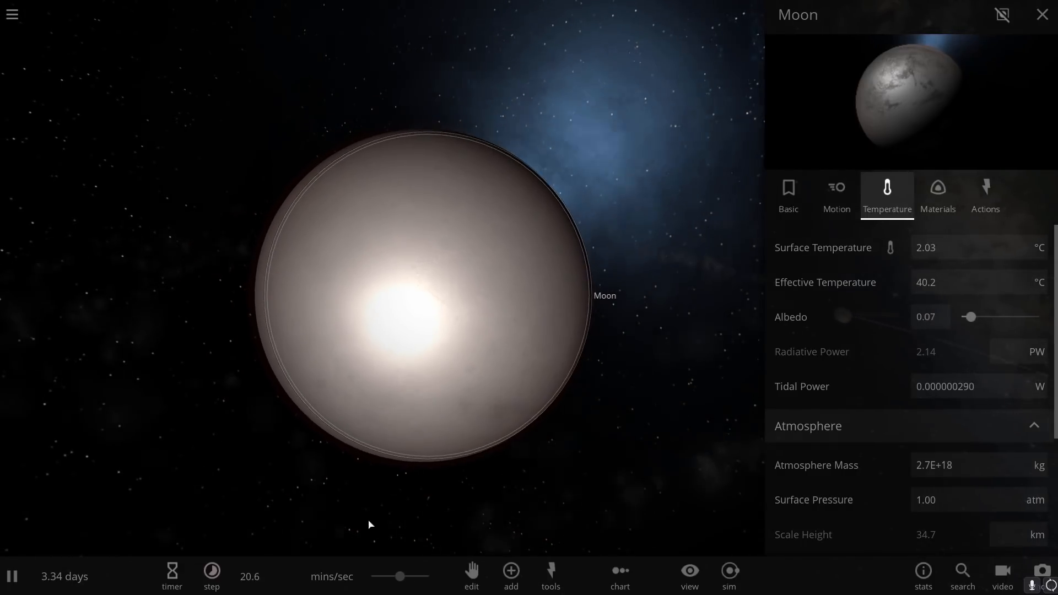
Let the Moon run until it turns into a blue water world near 2 °C, then reselect it
{"action": "left_click", "coordinate": [212, 586]}
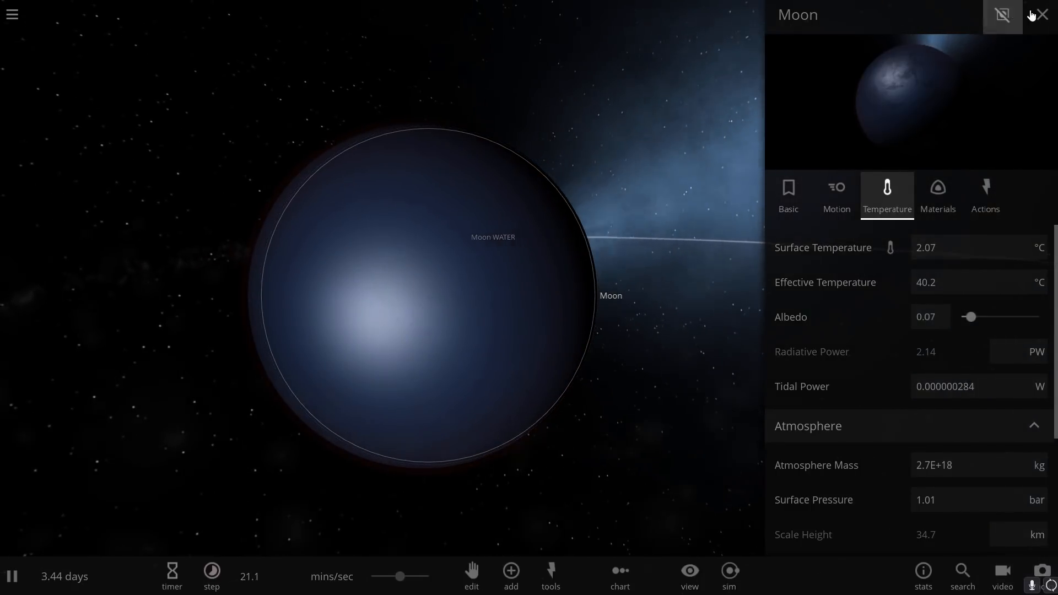
{"action": "left_click", "coordinate": [1038, 14]}
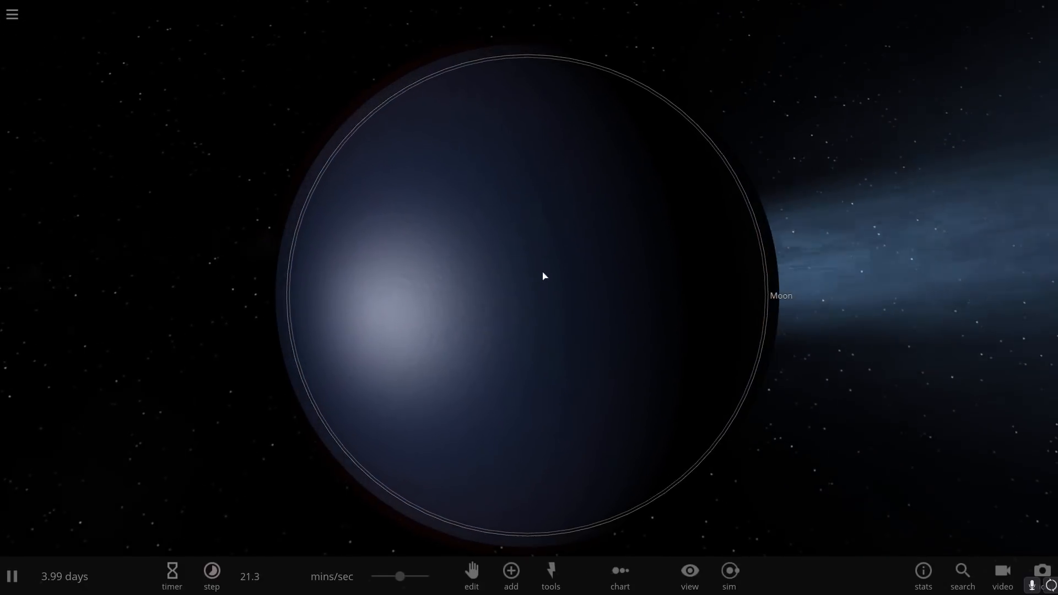
{"action": "left_click", "coordinate": [804, 227]}
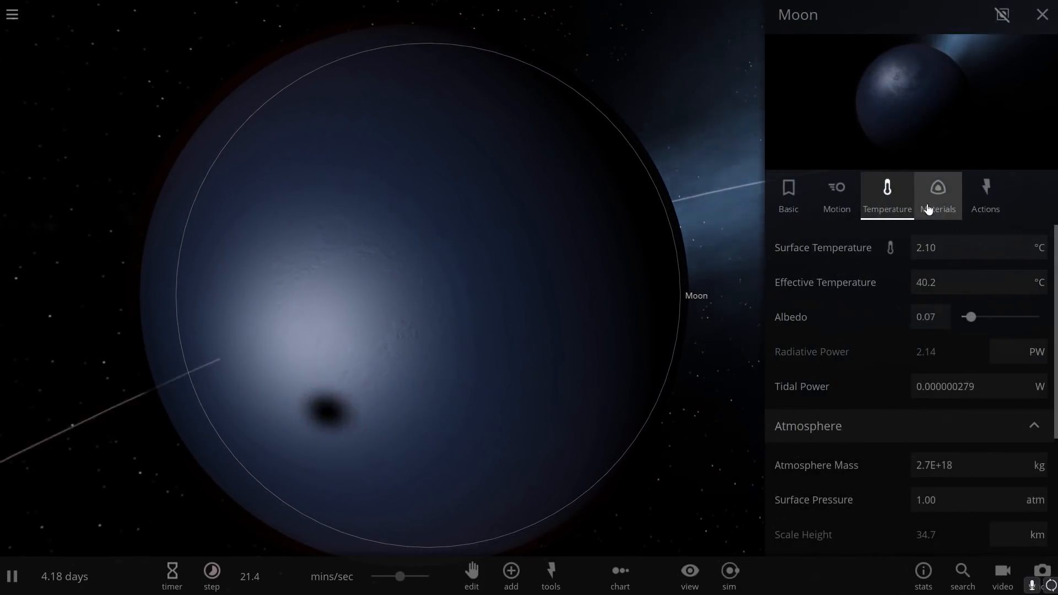
Remove all water from the Moon's materials, leaving 15% iron and 85% silicate
{"action": "left_click", "coordinate": [938, 196]}
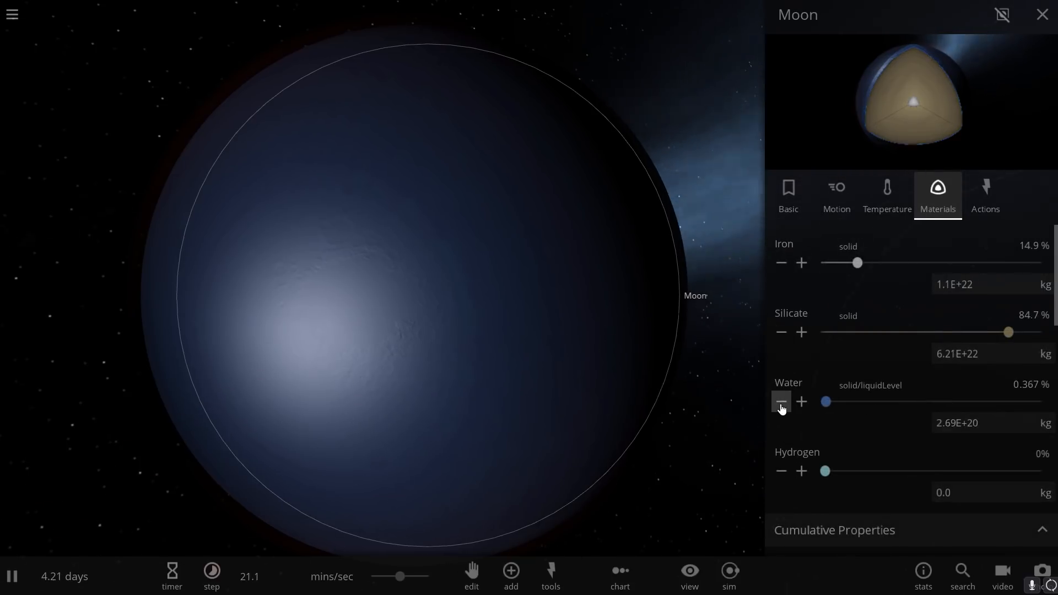
{"action": "left_click", "coordinate": [780, 401]}
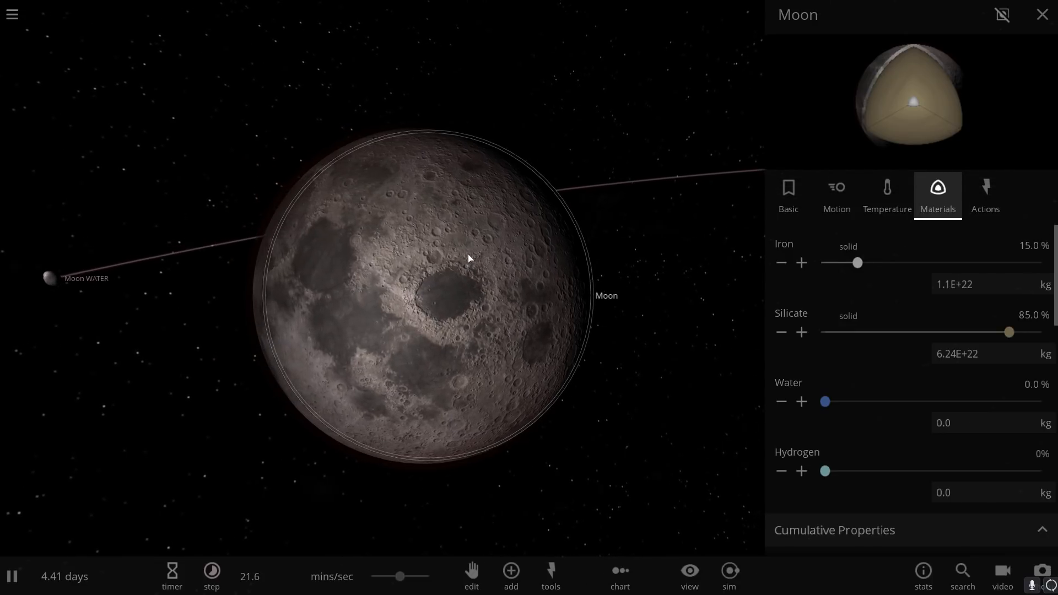
Dismiss the Moon's properties and bring up the interaction tools (explode, force)
{"action": "left_click", "coordinate": [1036, 14]}
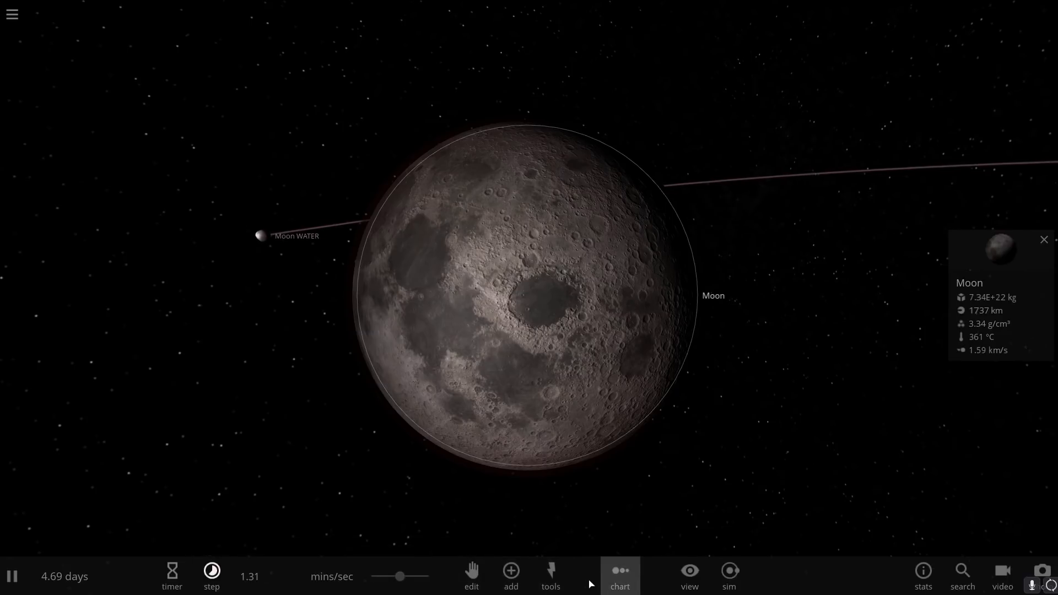
{"action": "left_click", "coordinate": [551, 587]}
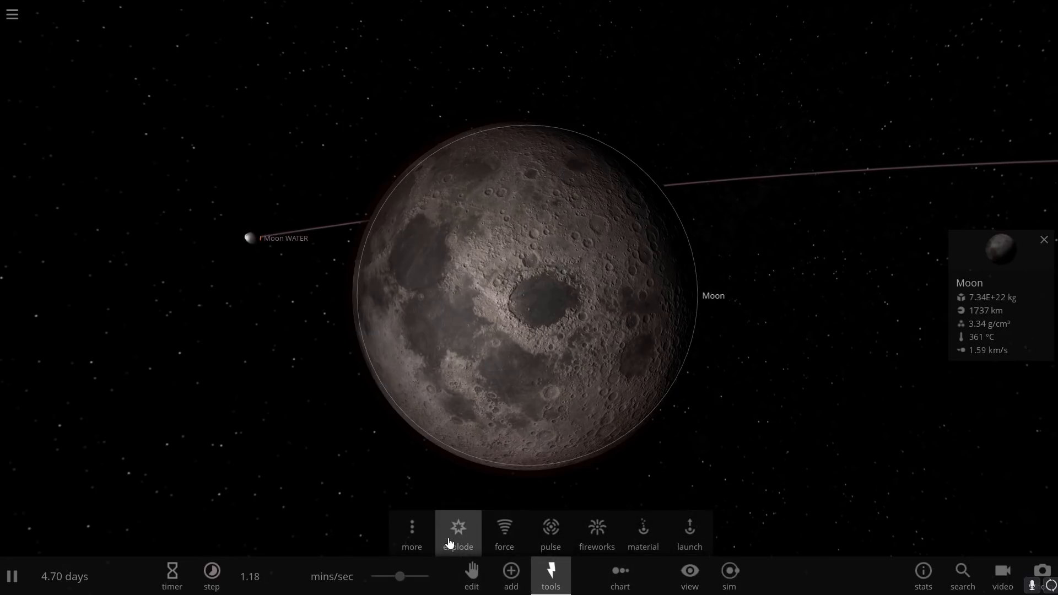